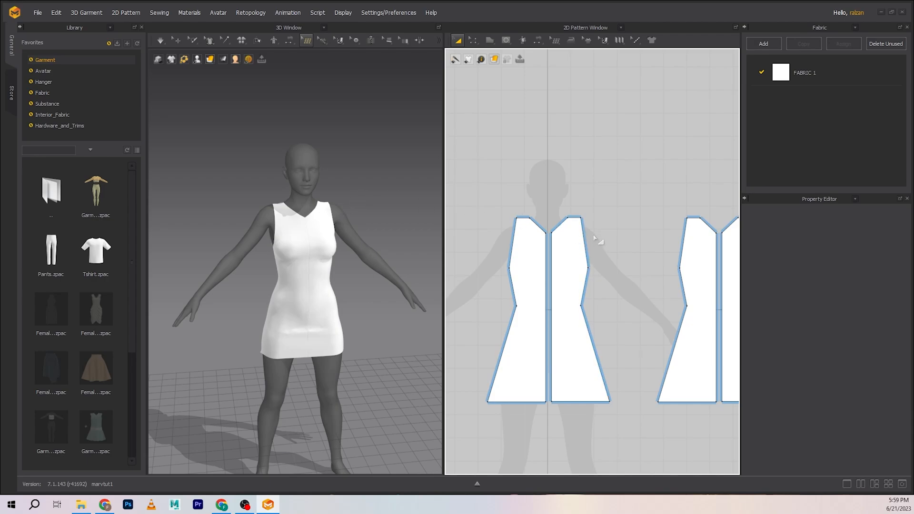
- Zoom in on the front pattern pieces and switch to Edit Curve Point (V)
scroll(up, 3)
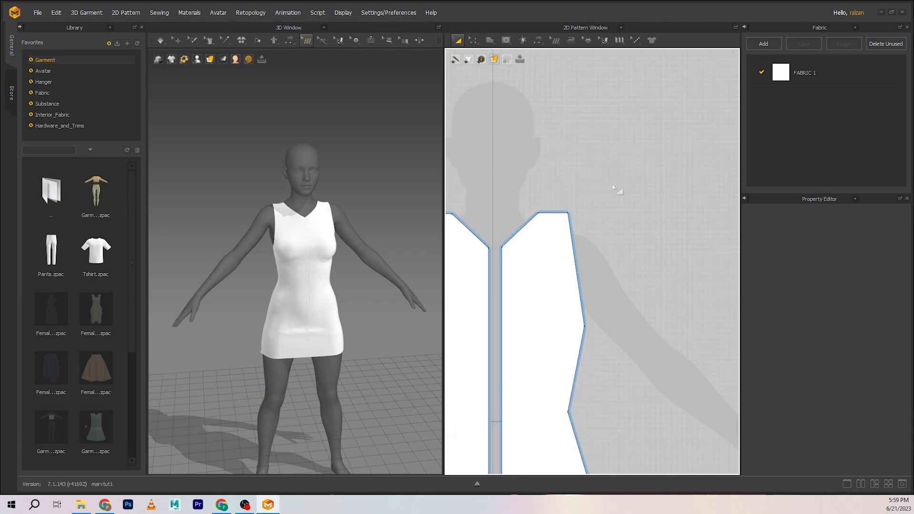
click(473, 39)
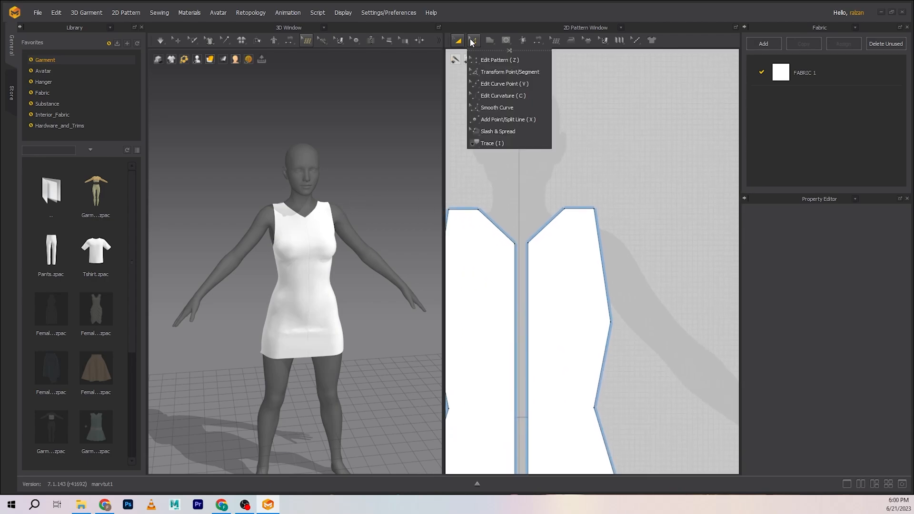
click(457, 39)
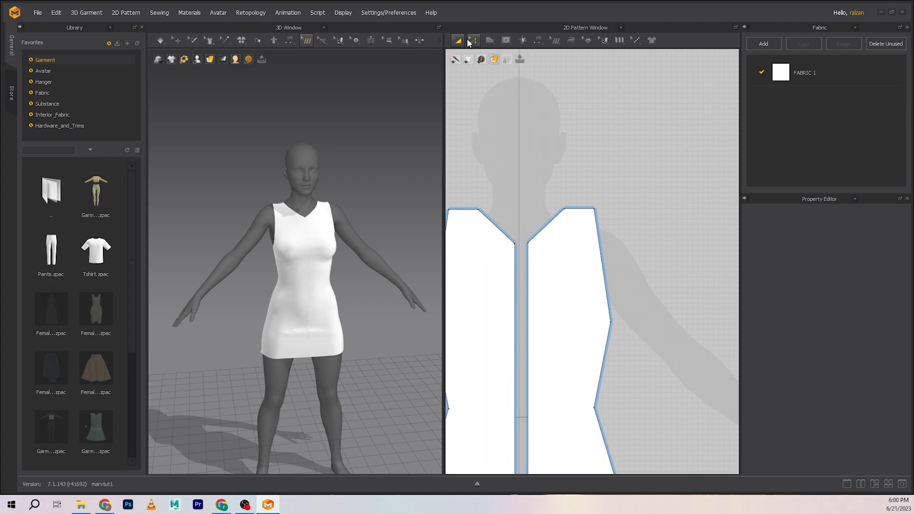
click(473, 40)
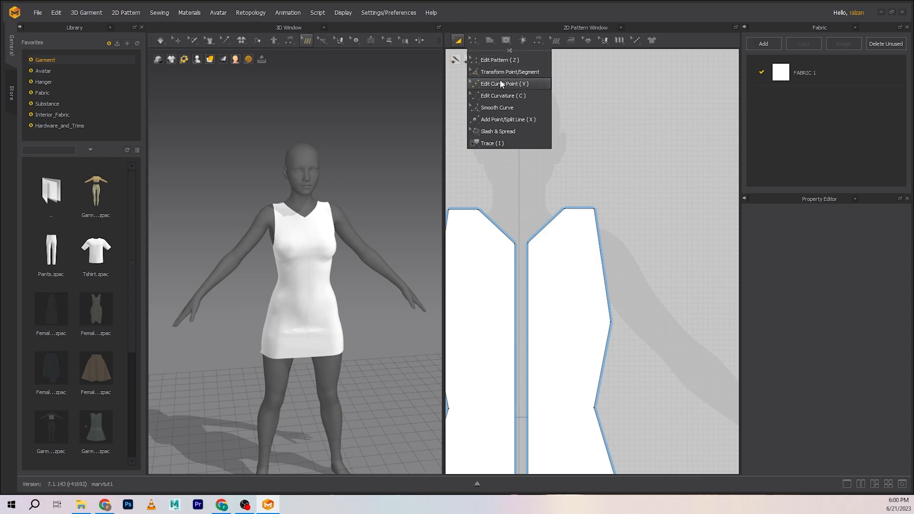
click(474, 40)
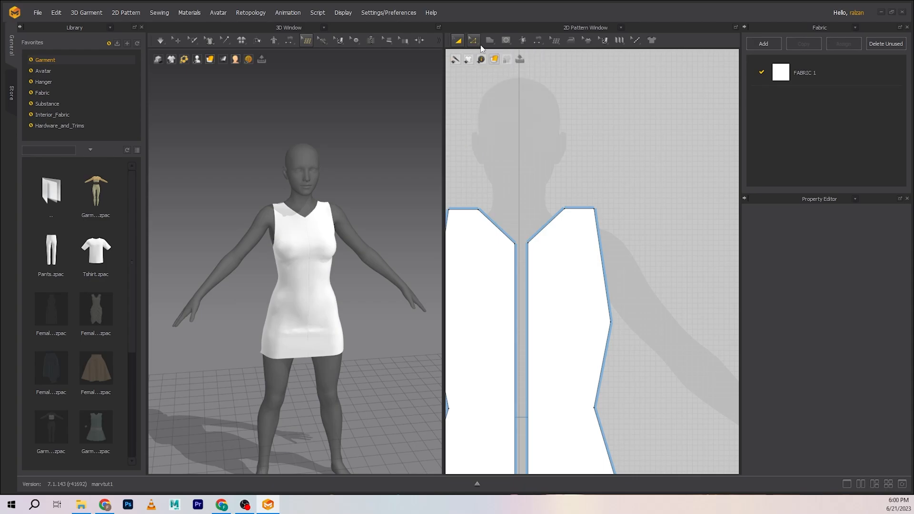
click(473, 40)
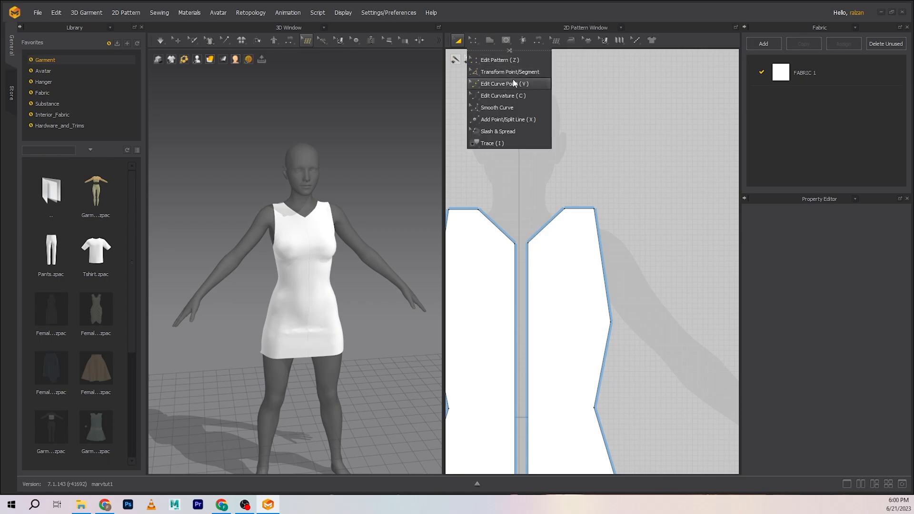
mouse_move(514, 98)
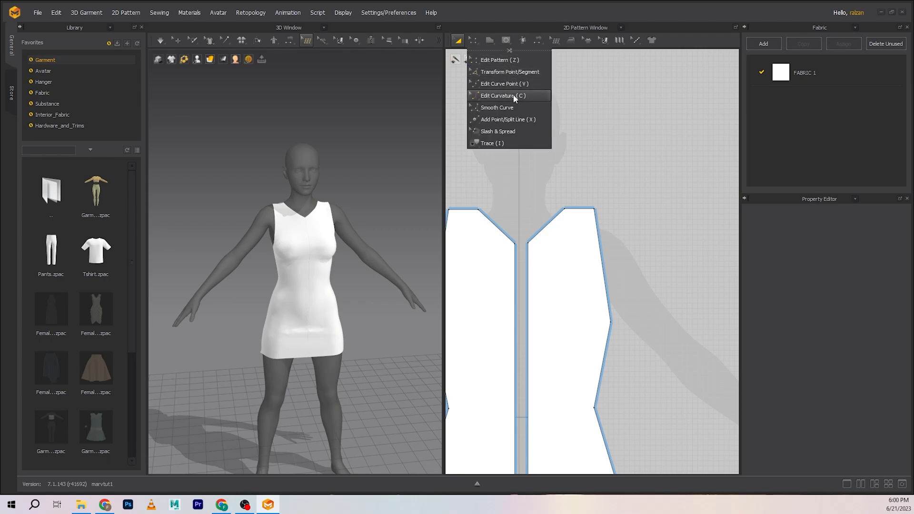
mouse_move(513, 83)
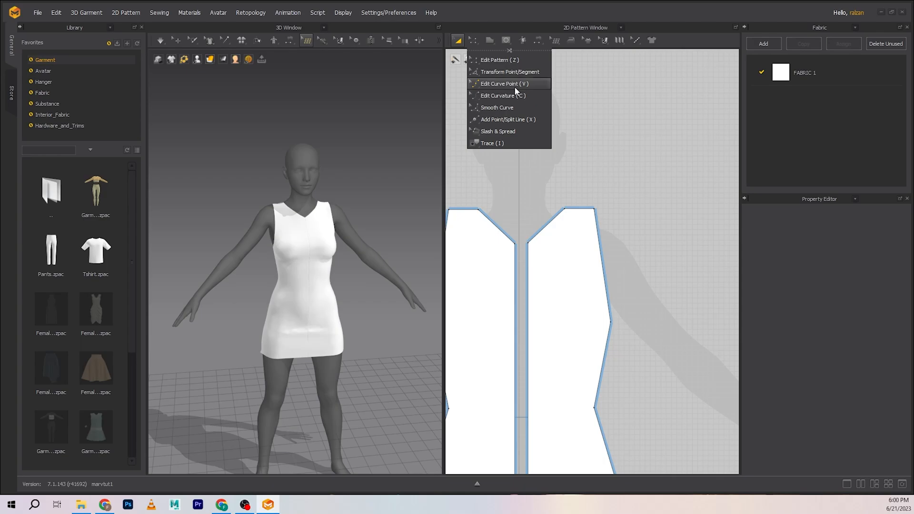
mouse_move(515, 96)
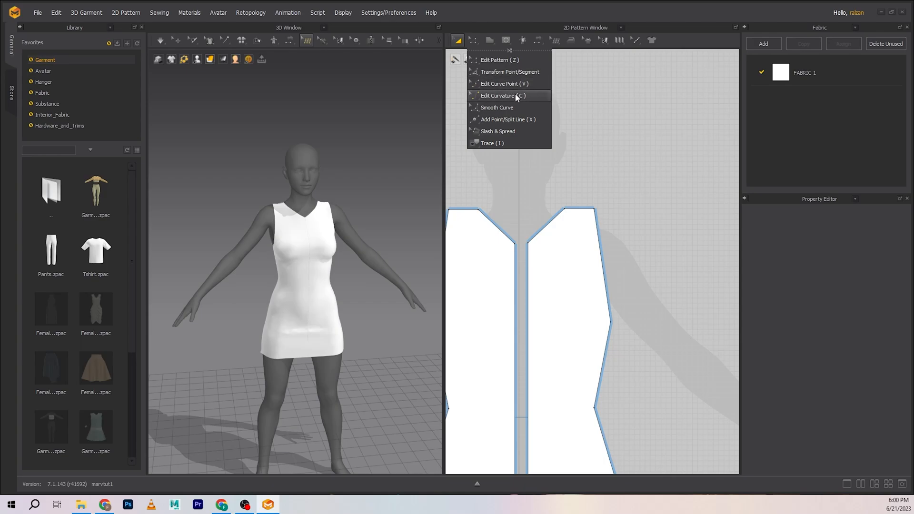
mouse_move(515, 83)
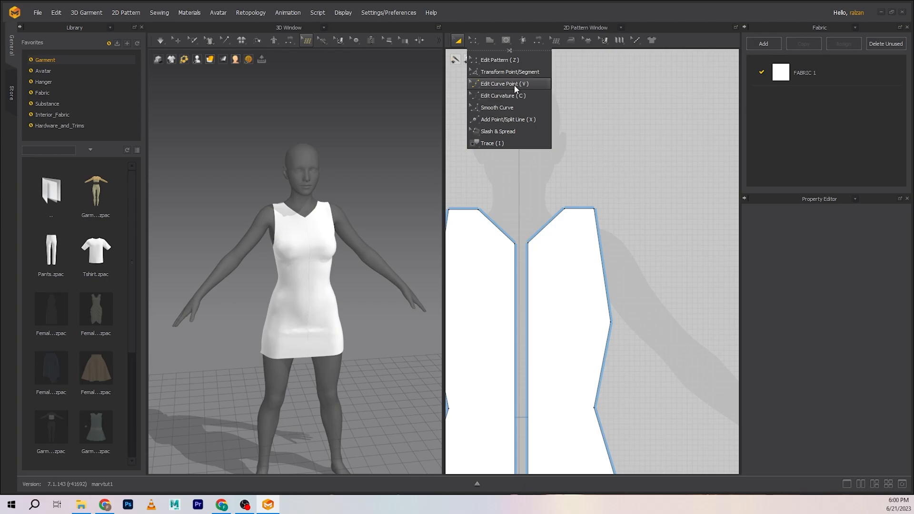
click(499, 83)
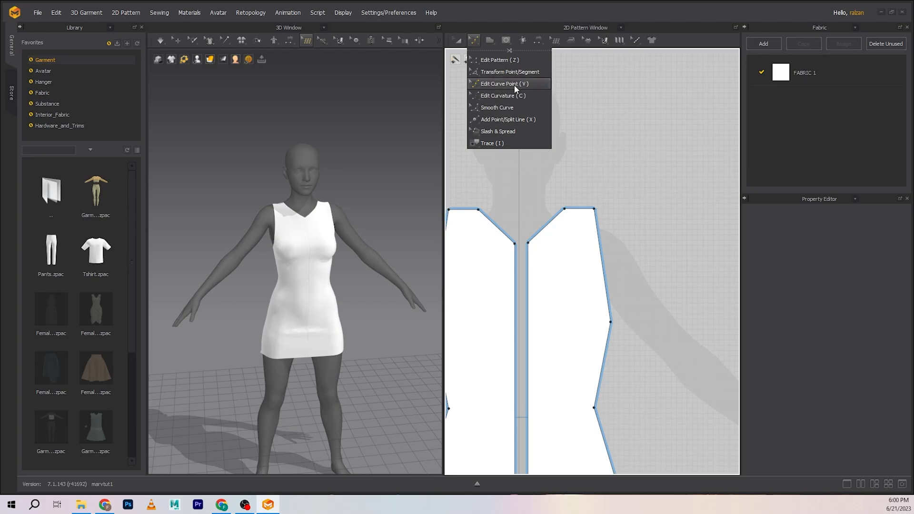
- Keep Edit Curve Point active and orbit the 3D view toward the back neckline
click(499, 83)
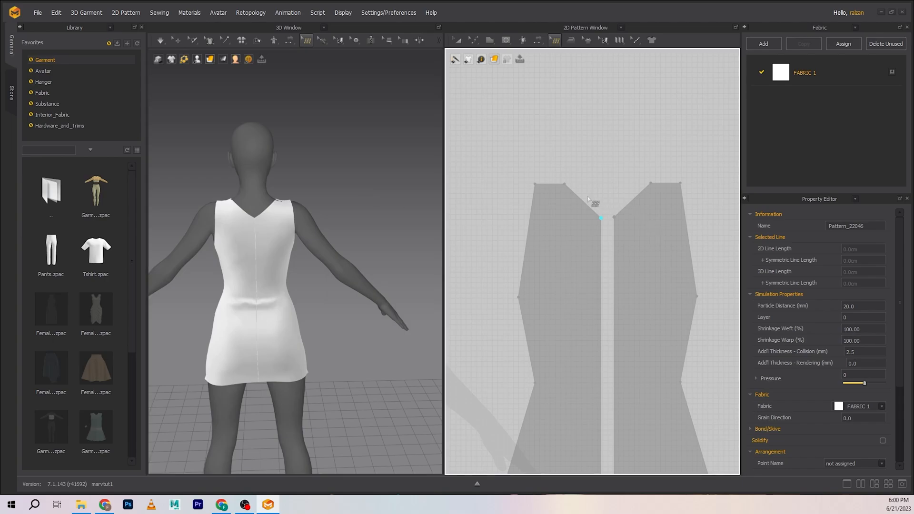
click(455, 39)
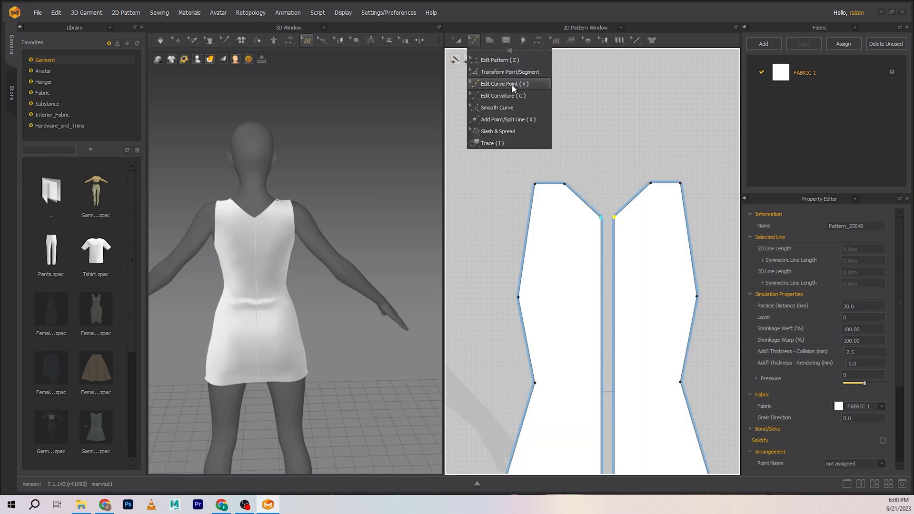
click(499, 83)
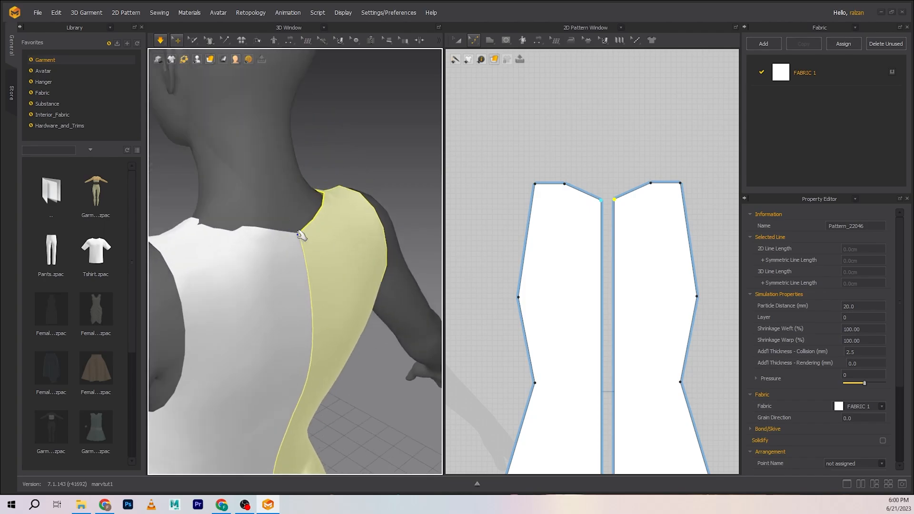
drag(291, 233, 251, 181)
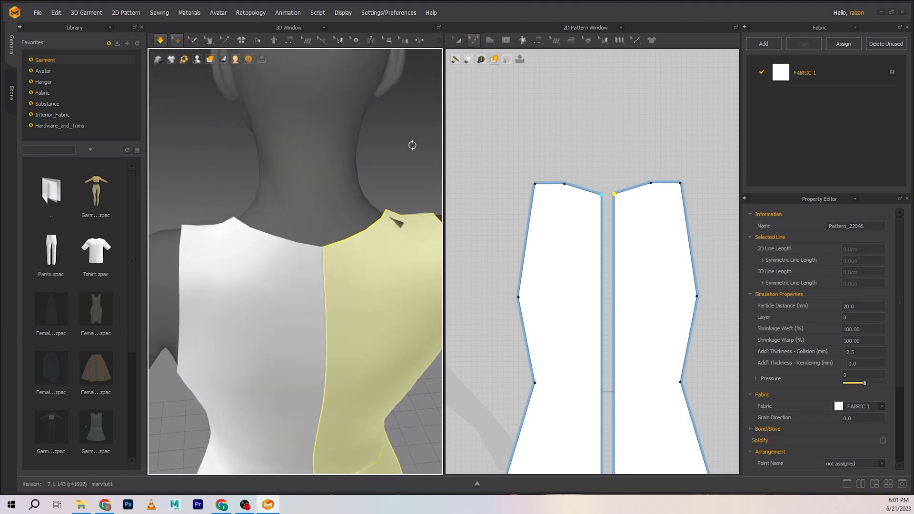
- Bend the right front piece's neckline edge into a smooth scooped curve
click(474, 40)
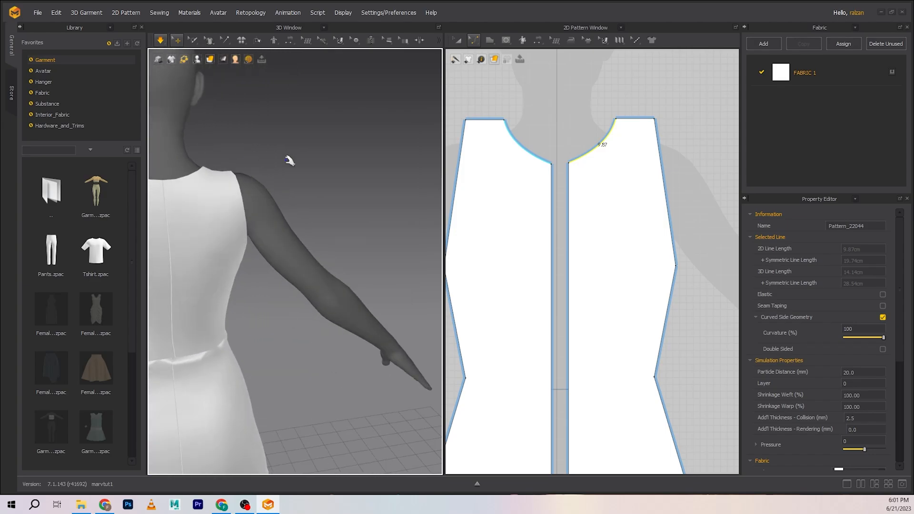
drag(262, 233, 324, 163)
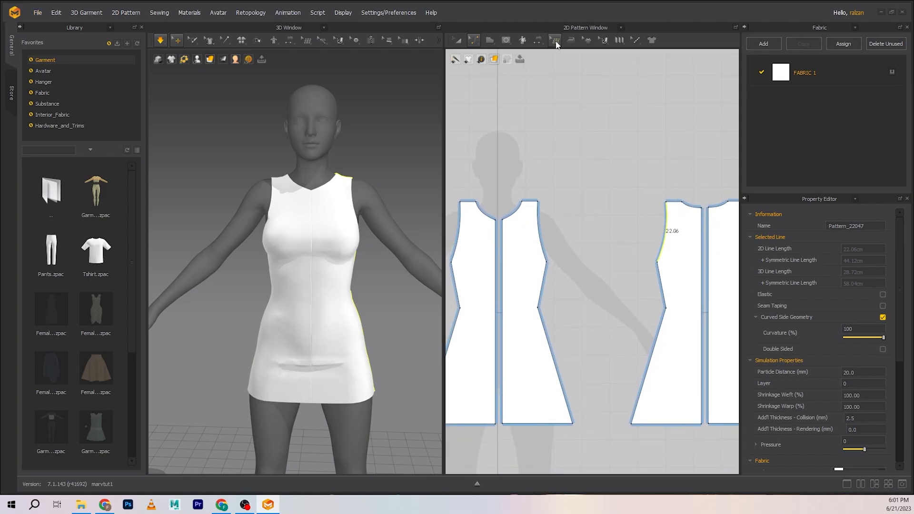
- Show the Edit, Create and Patch Topology options in the topology dropdown
click(555, 39)
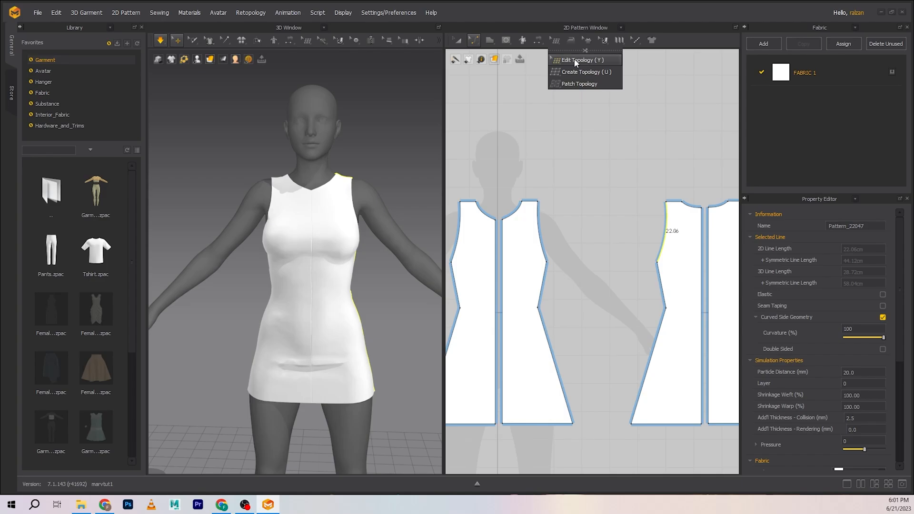
mouse_move(578, 84)
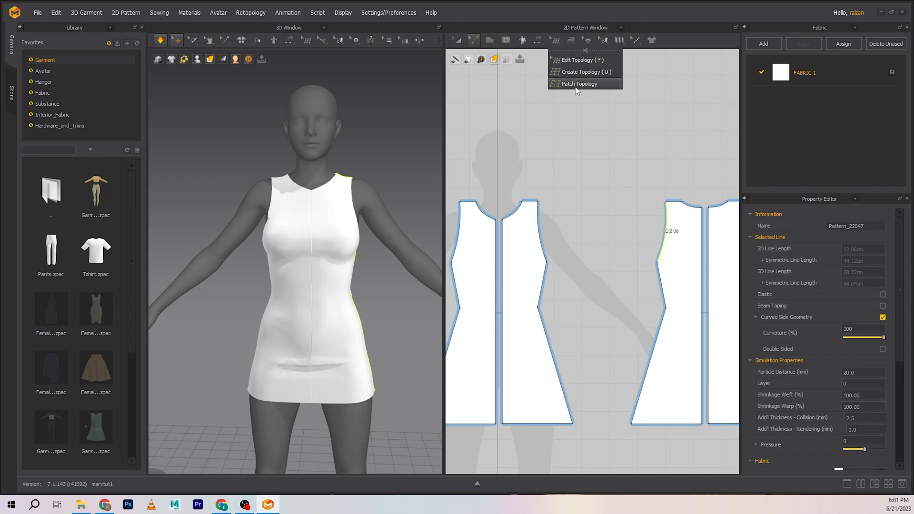
mouse_move(580, 72)
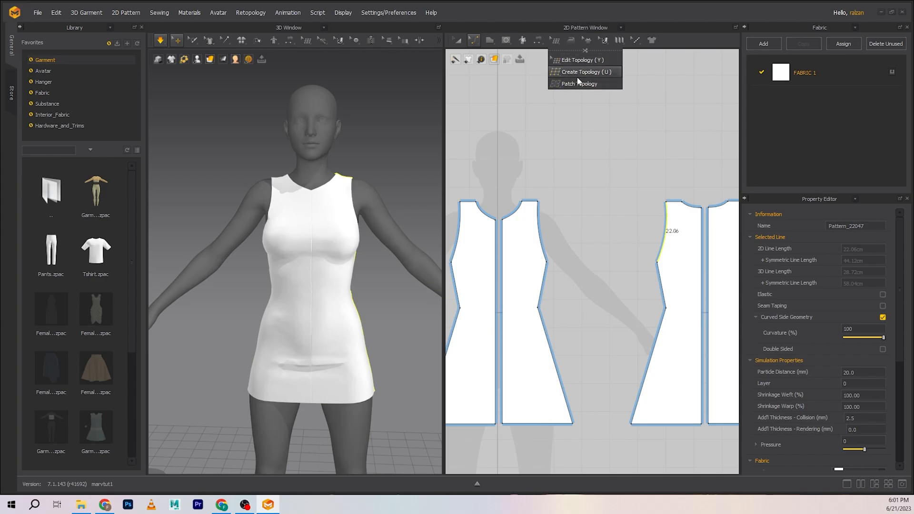
mouse_move(577, 83)
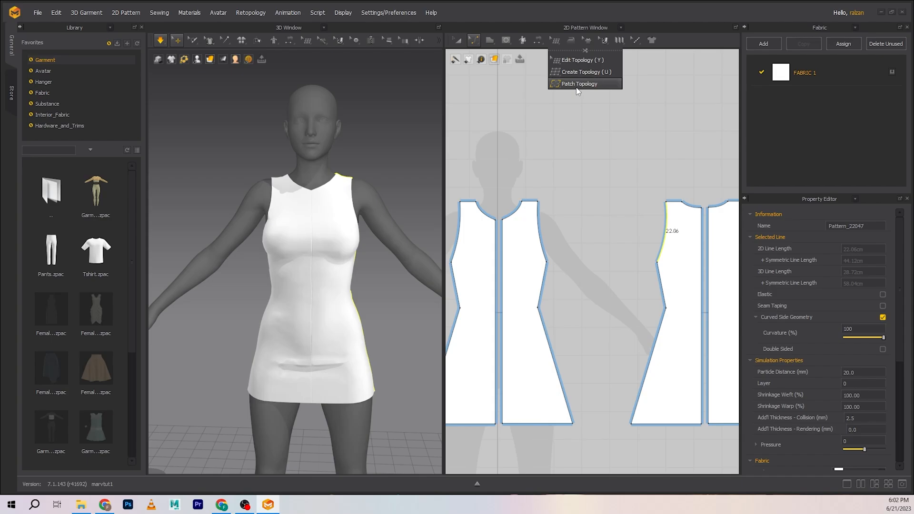
mouse_move(585, 72)
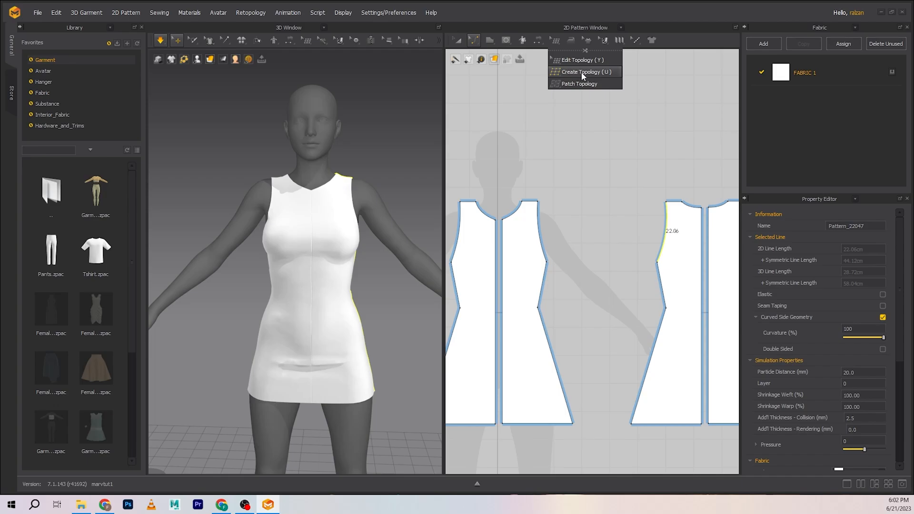
mouse_move(605, 77)
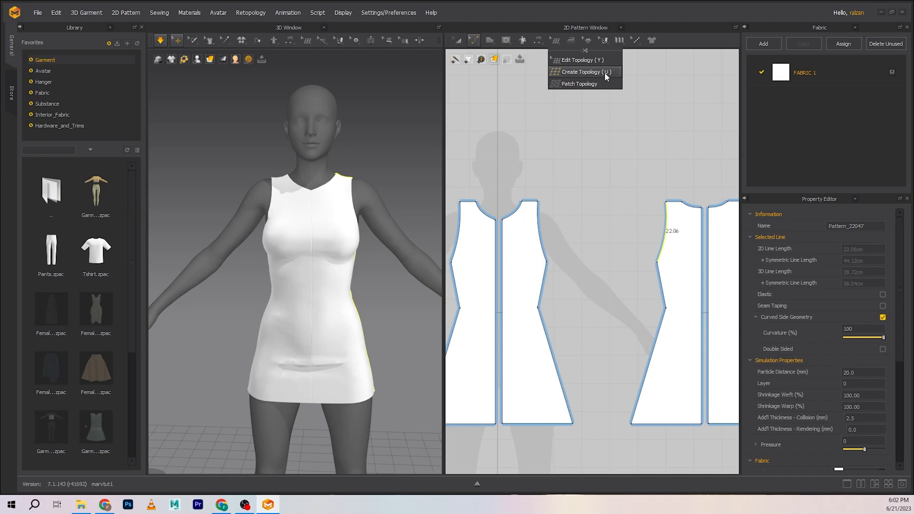
mouse_move(583, 60)
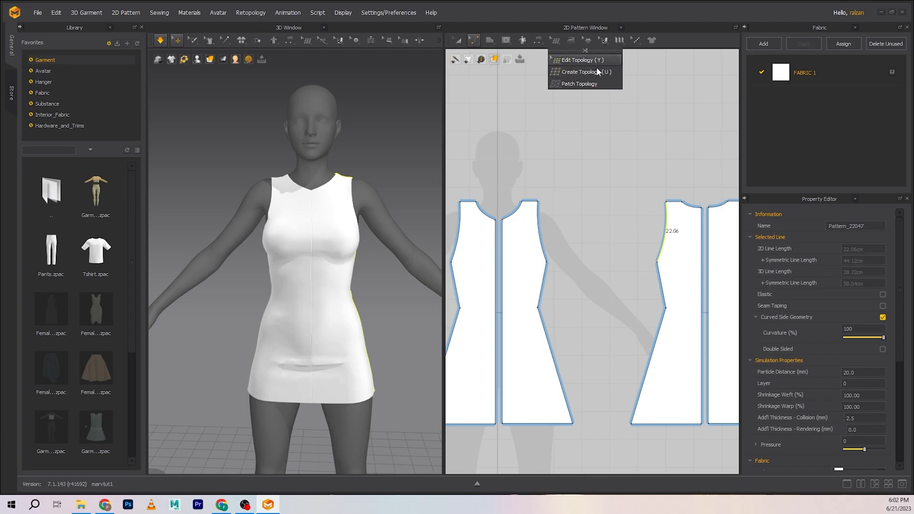
mouse_move(585, 72)
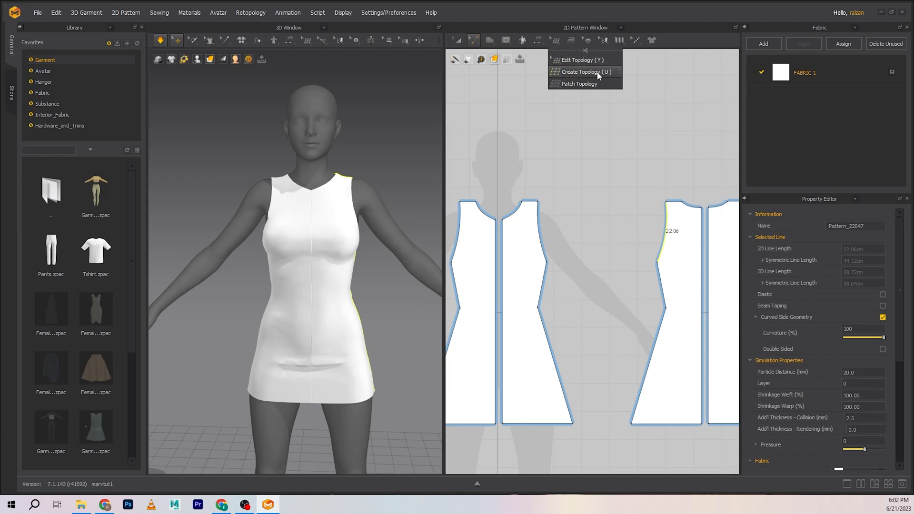
- Switch to Create Topology (U) to trace faces over the front pieces
click(582, 71)
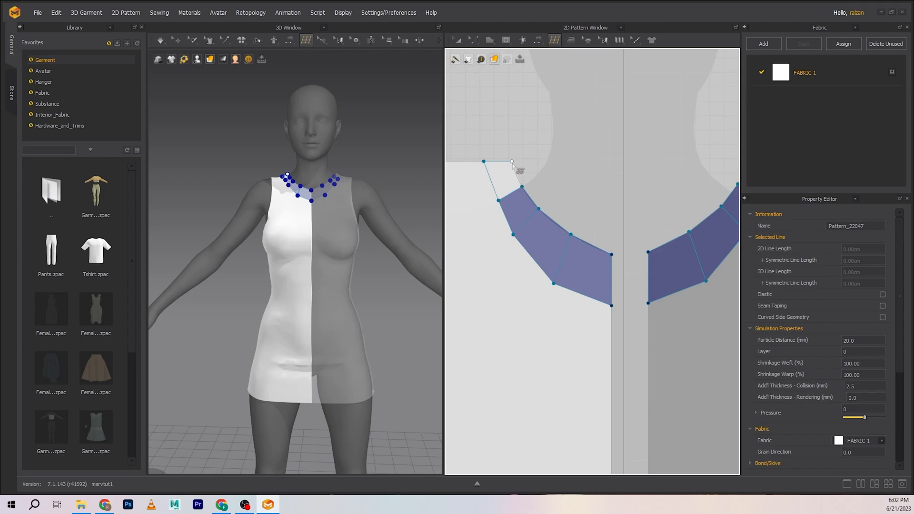
mouse_move(525, 193)
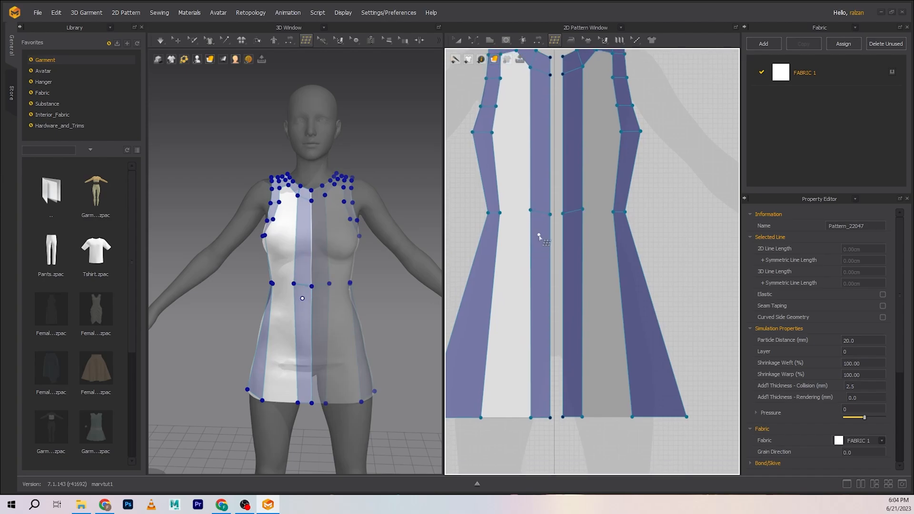
- Zoom the 2D pattern view and switch to Edit Topology (Y)
scroll(up, 3)
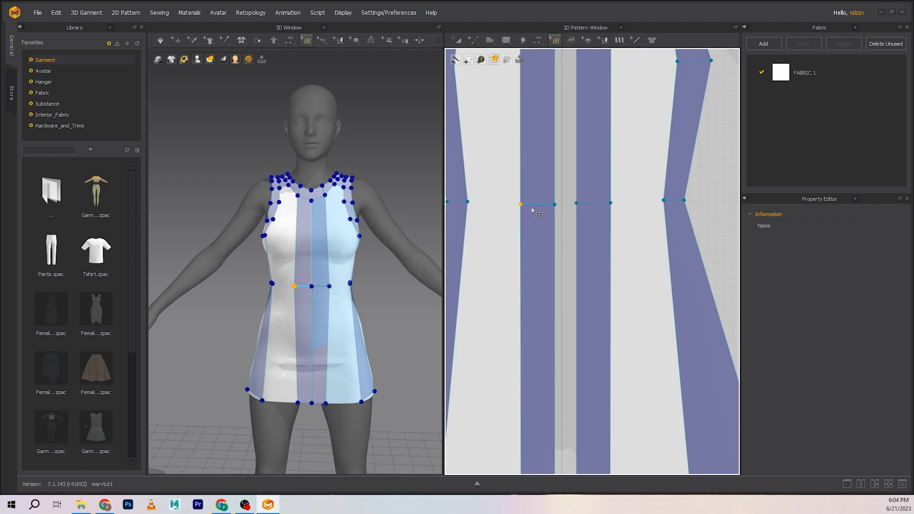
click(554, 40)
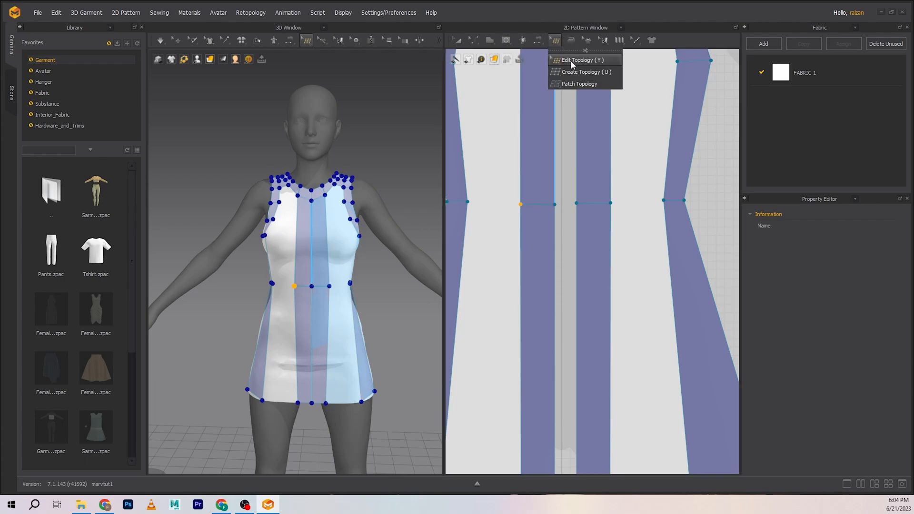
click(583, 59)
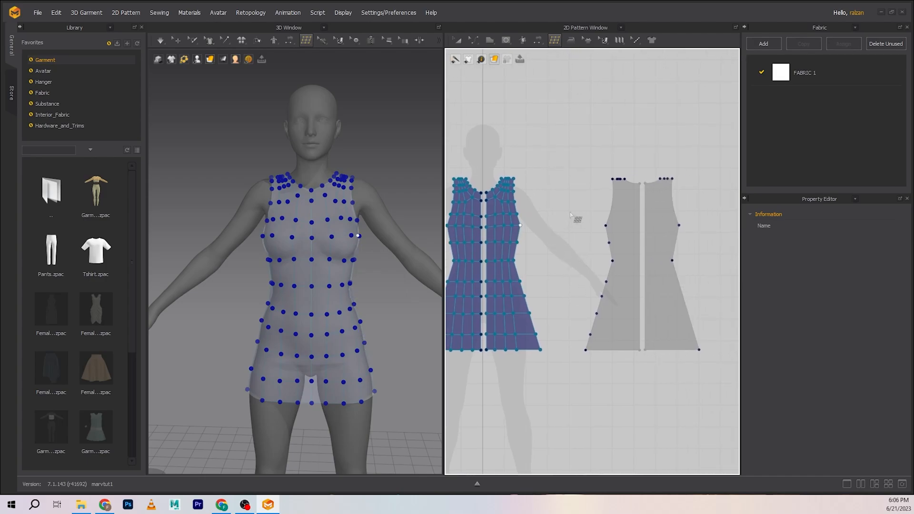
scroll(up, 3)
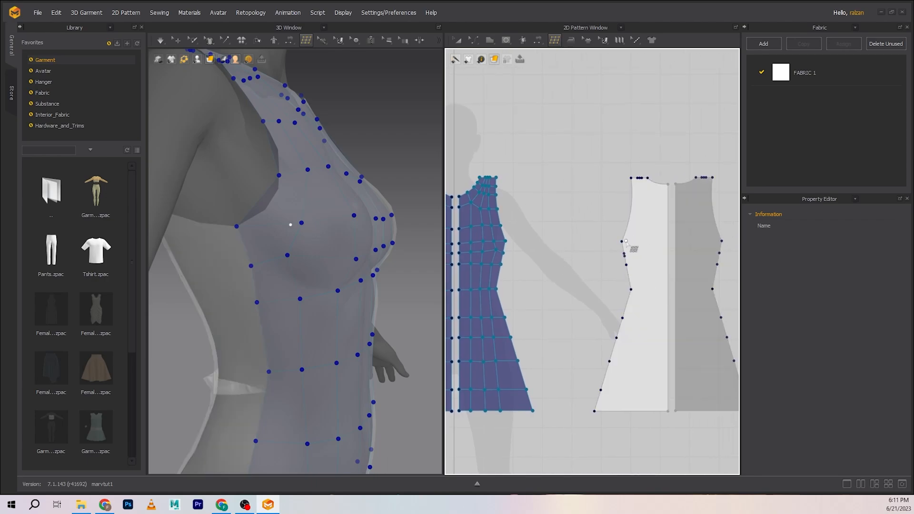
mouse_move(657, 198)
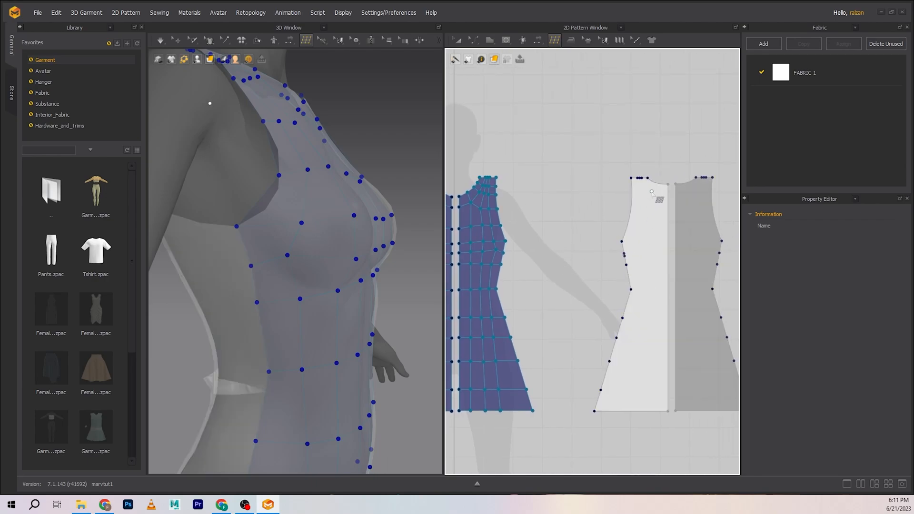